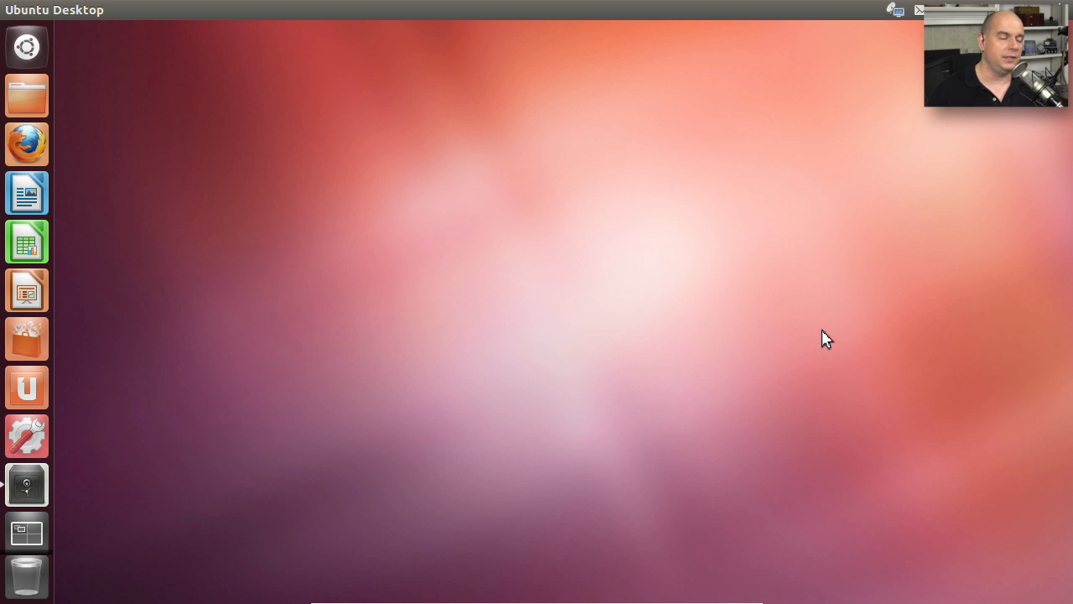
pyautogui.moveTo(30, 47)
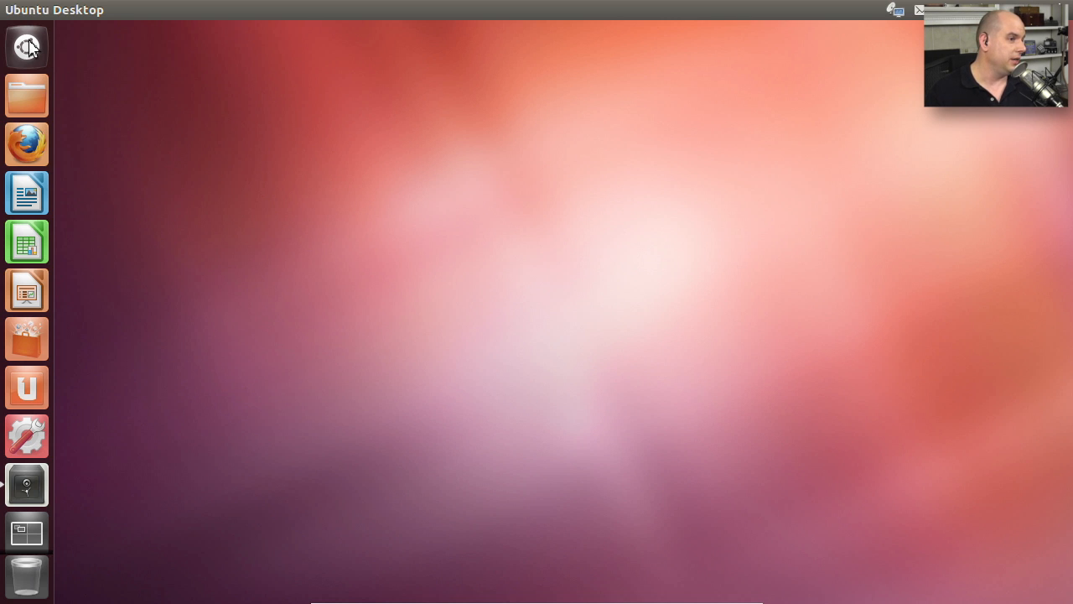
# Start an SSH login to 10.1.10.55 as user 'professor' from a new terminal.
pyautogui.click(27, 533)
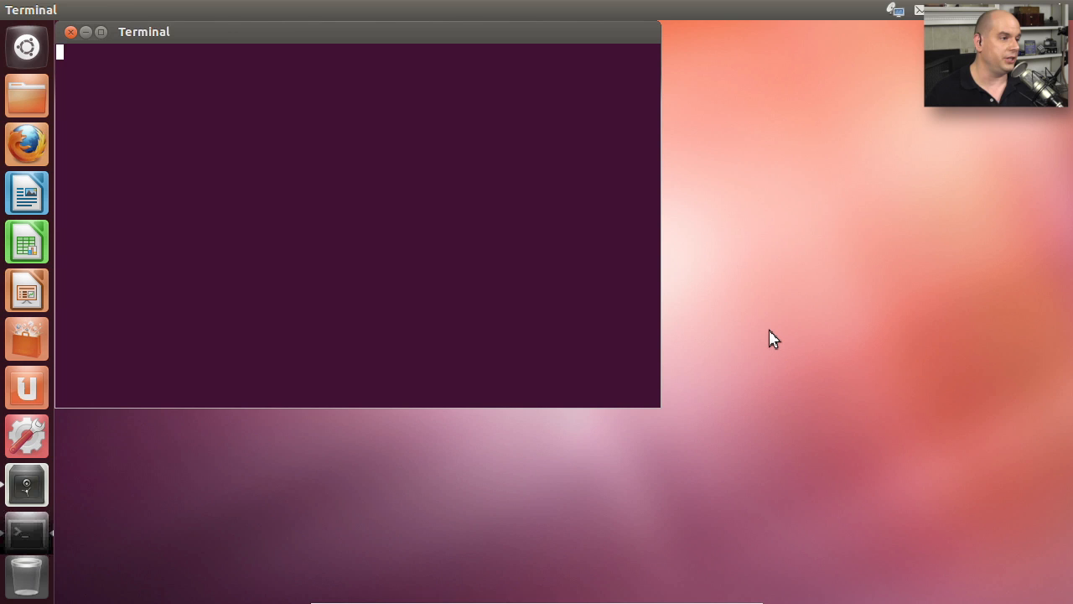
pyautogui.write('ssh')
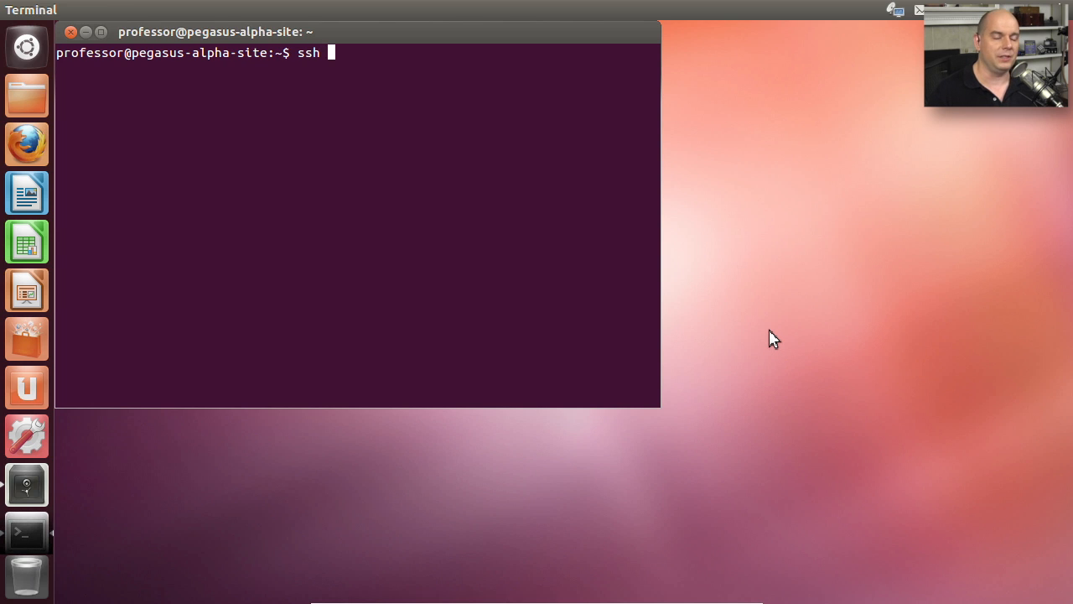
pyautogui.write('10.')
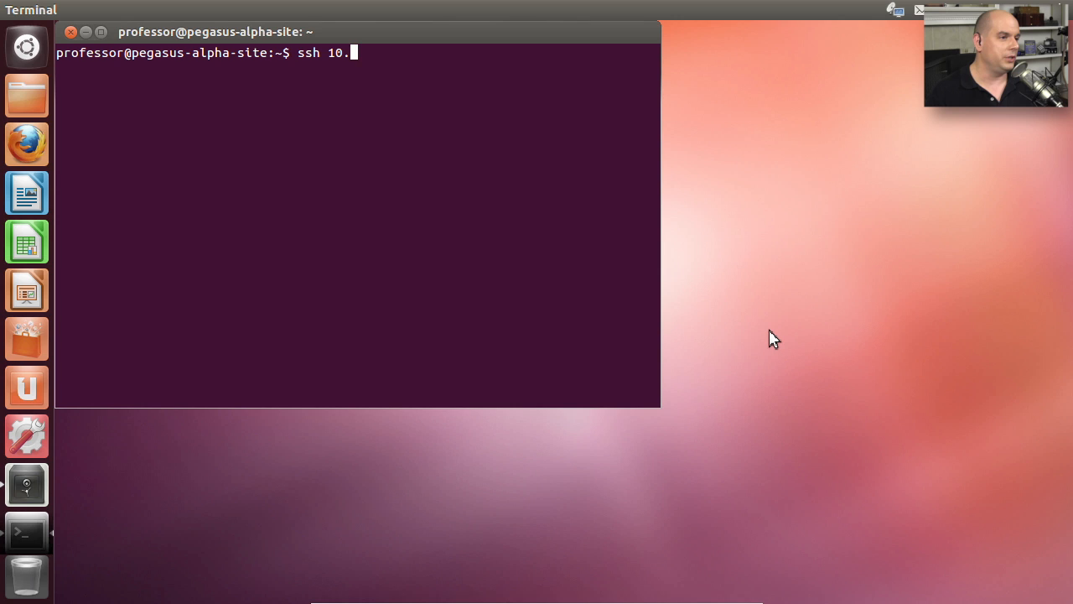
pyautogui.write('1.10.')
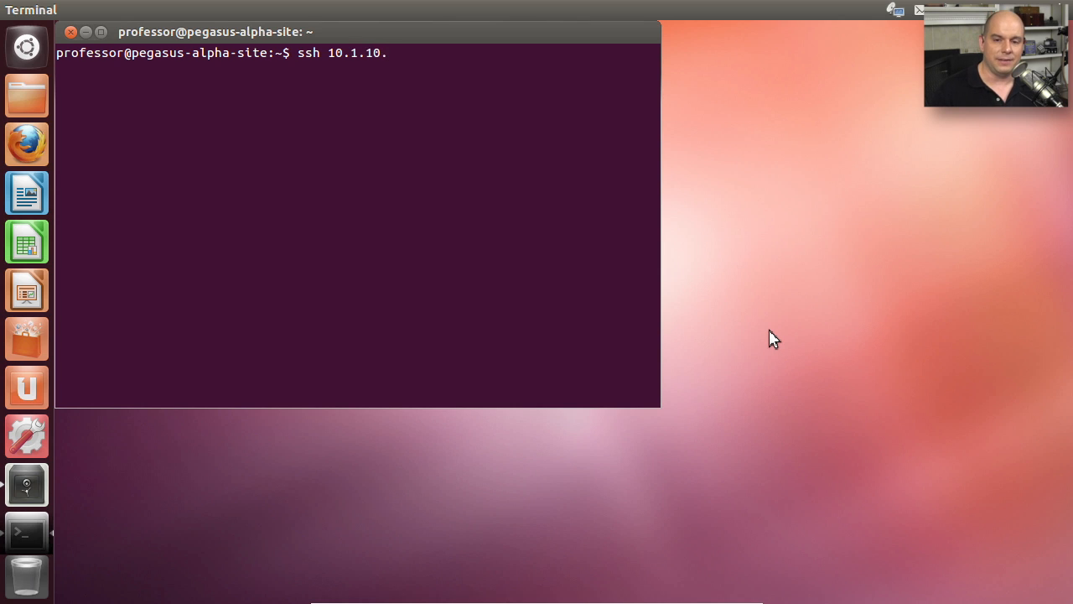
pyautogui.write('55')
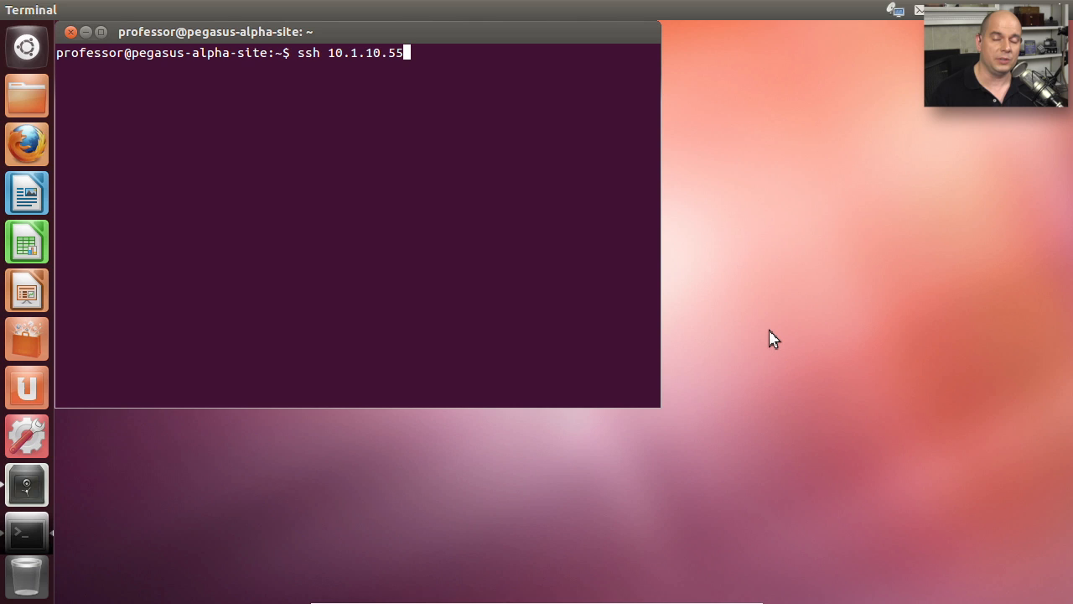
pyautogui.write('-l')
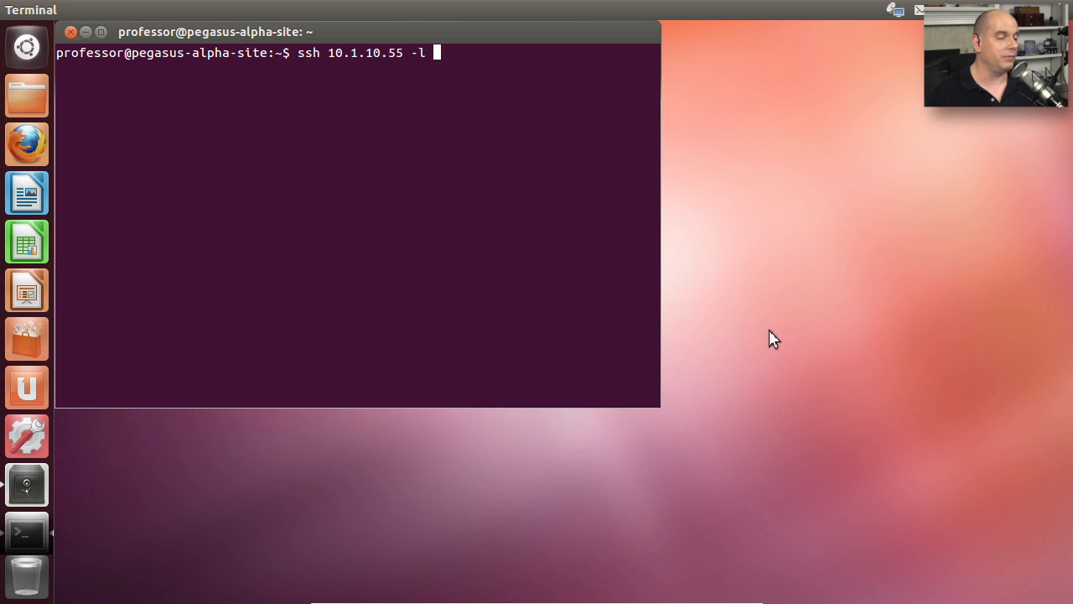
pyautogui.write('professor')
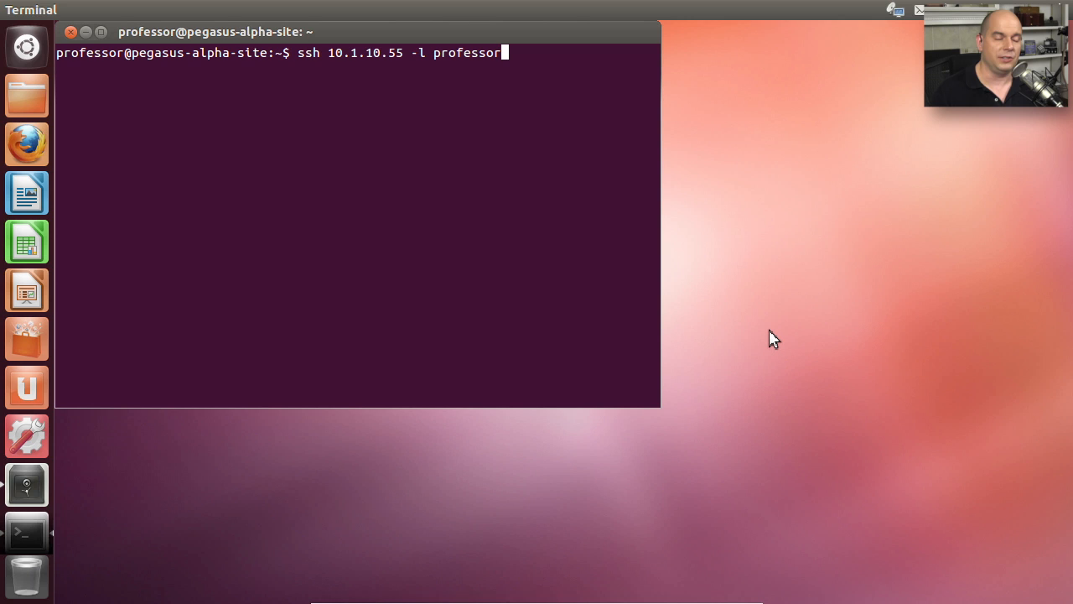
pyautogui.press('Return')
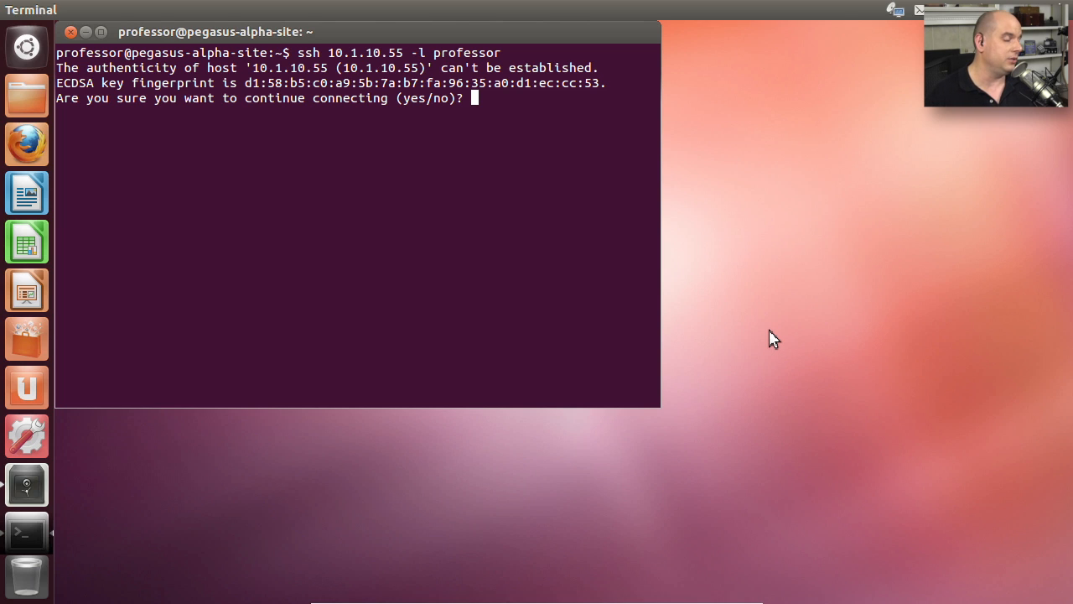
# Accept the host key with 'yes', submit the password, and run top on the server.
pyautogui.write('yes')
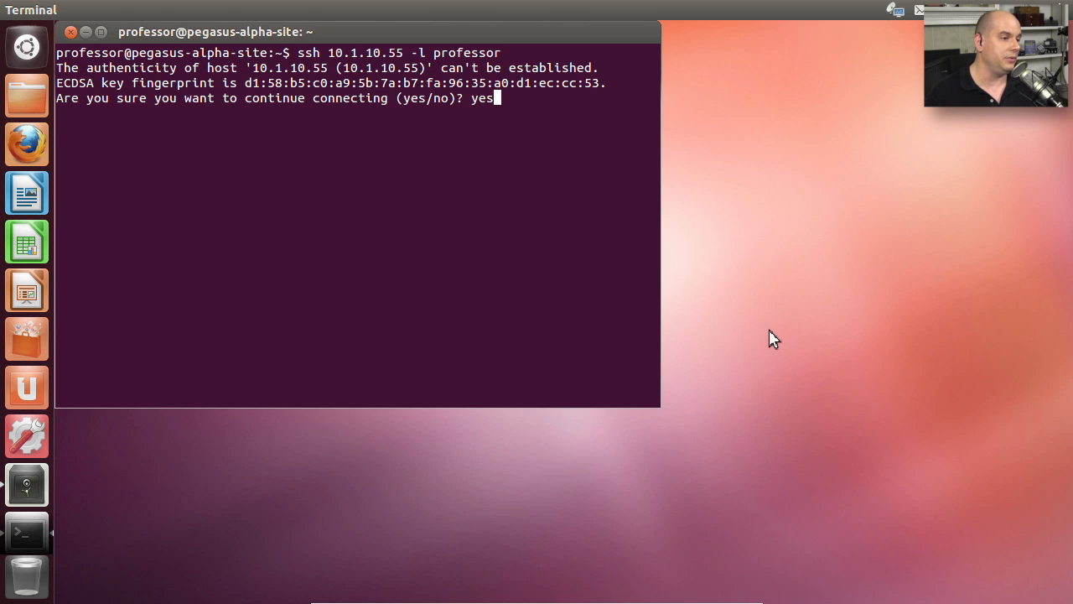
pyautogui.press('Return')
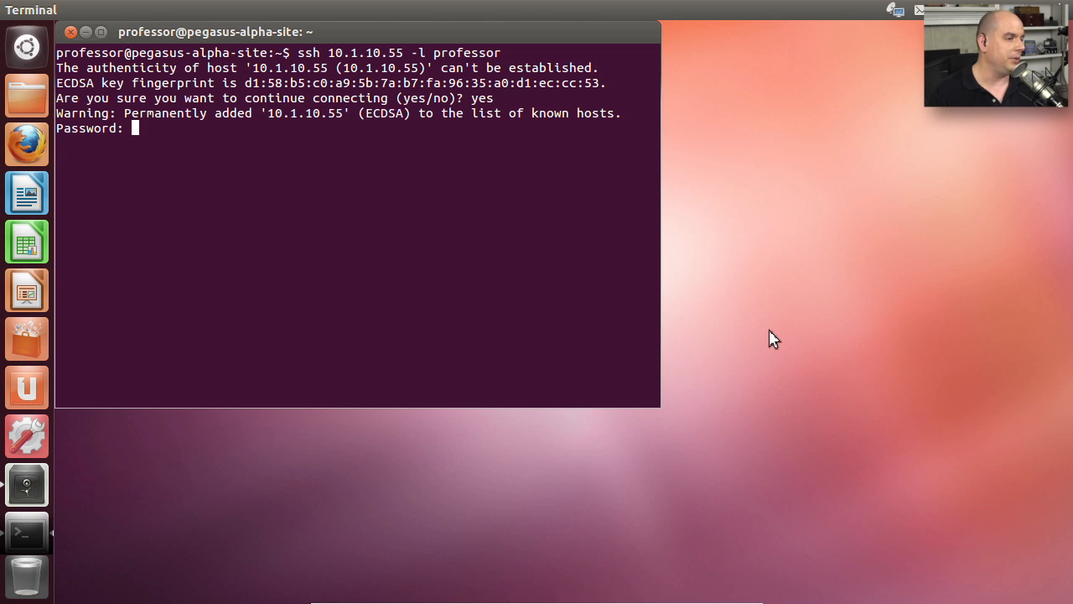
pyautogui.press('Return')
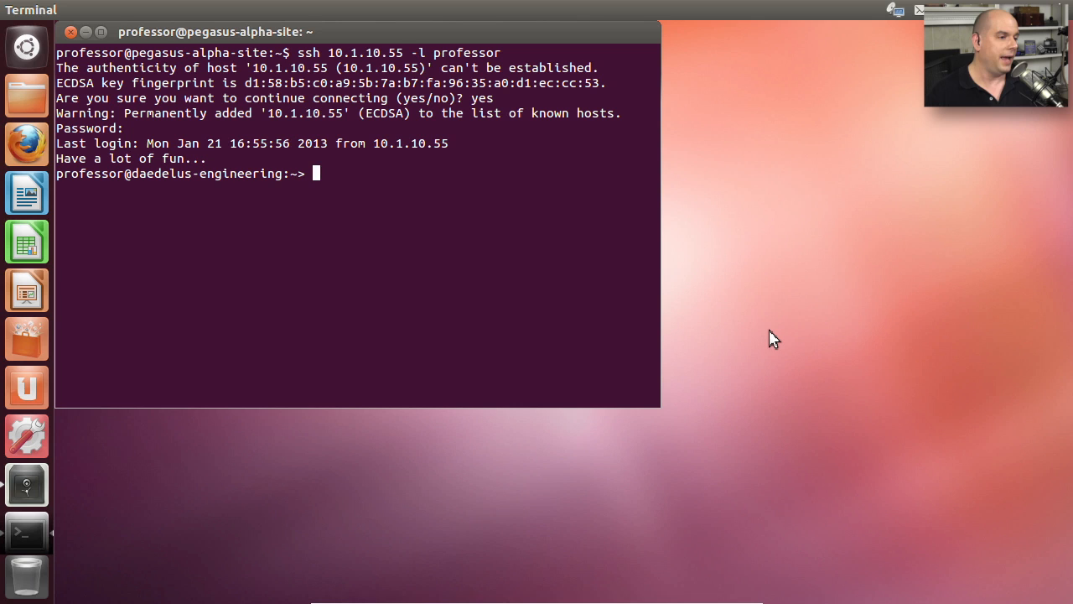
pyautogui.write('top')
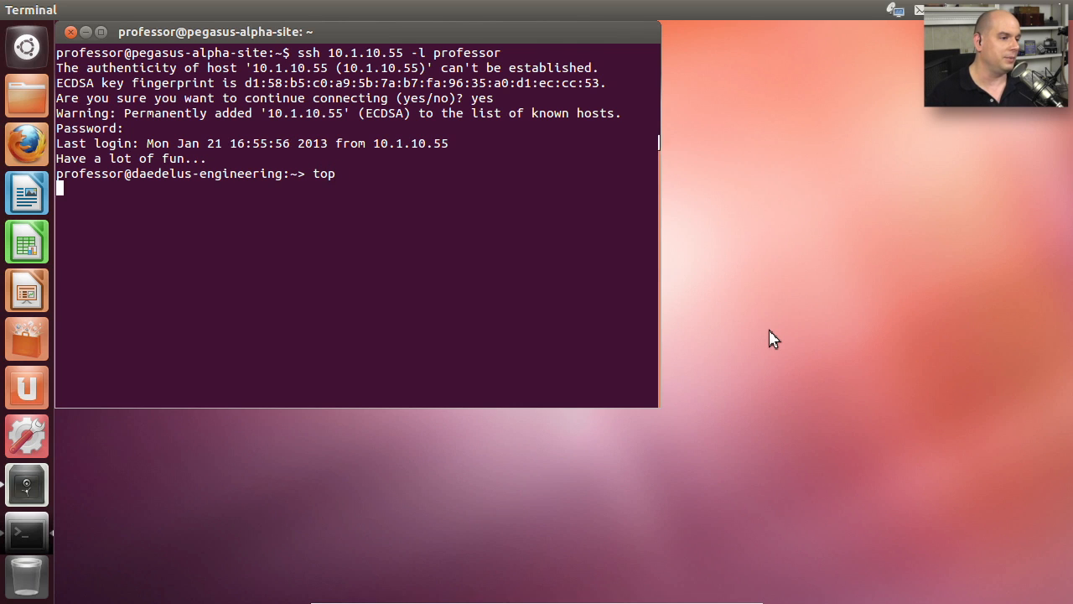
pyautogui.press('Return')
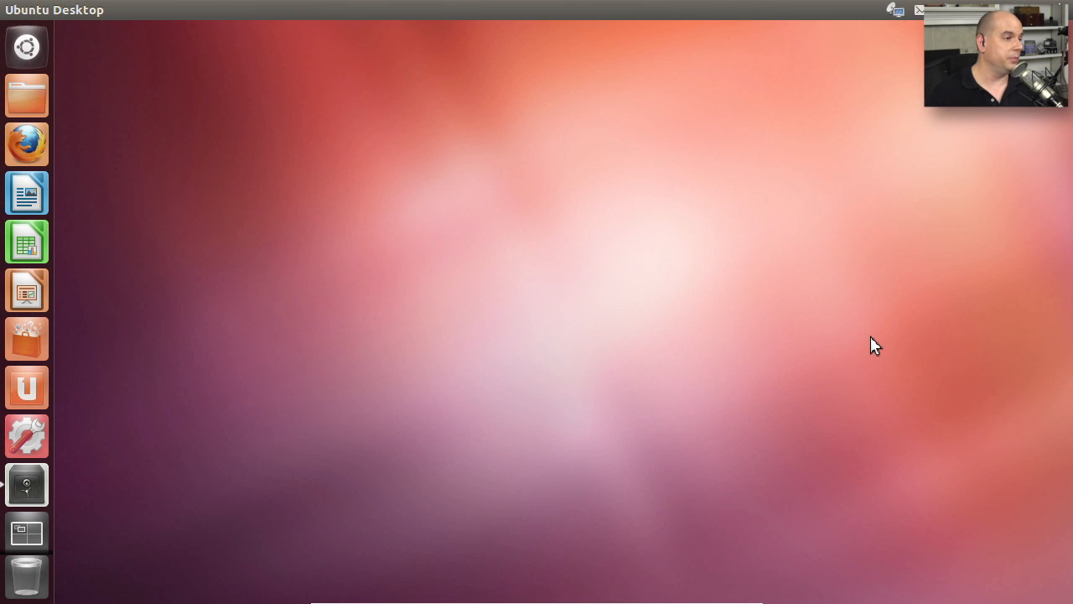
pyautogui.moveTo(27, 47)
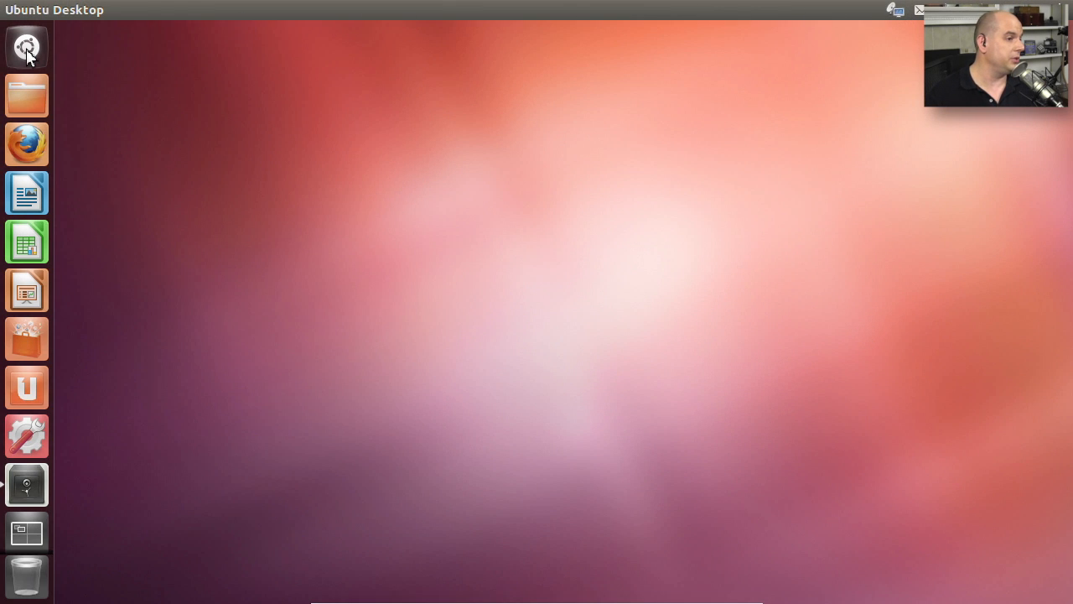
# Launch Remmina from the Dash and select the saved Professor OpenSUSE connection.
pyautogui.click(27, 47)
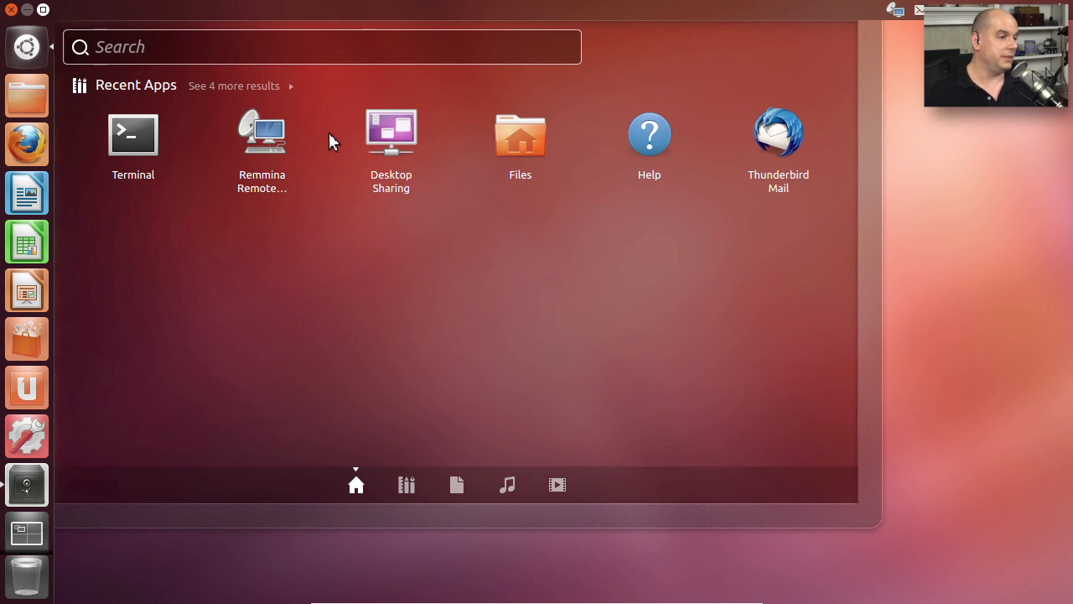
pyautogui.click(262, 134)
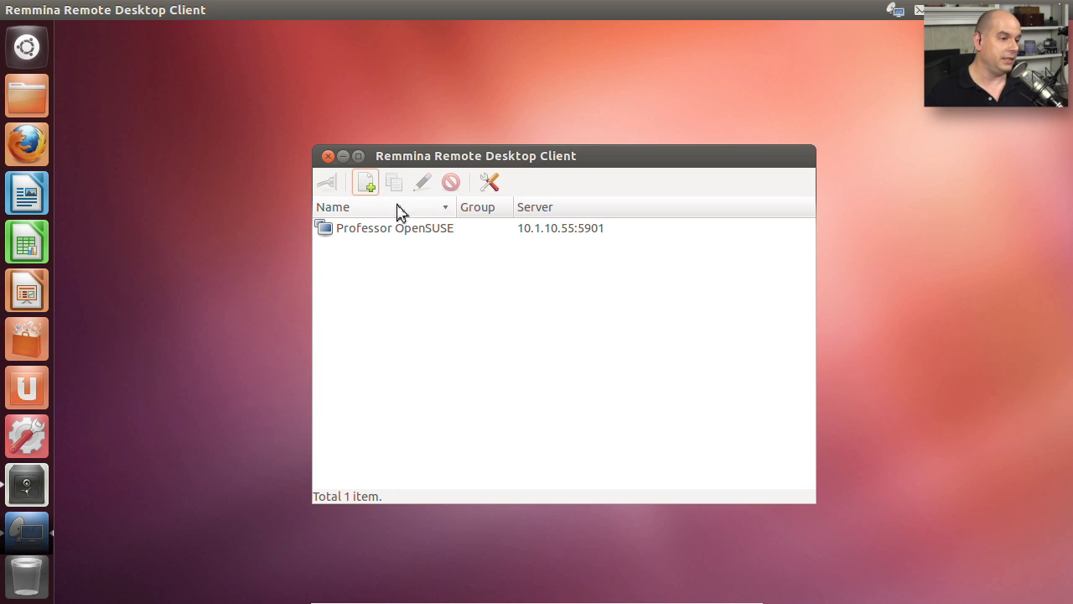
pyautogui.moveTo(396, 233)
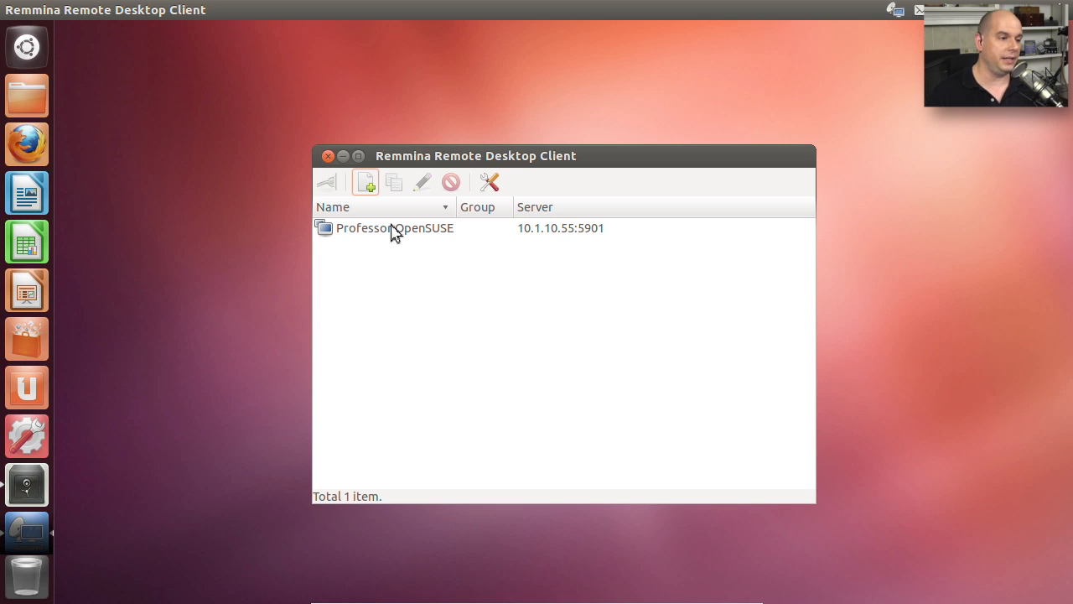
pyautogui.click(396, 228)
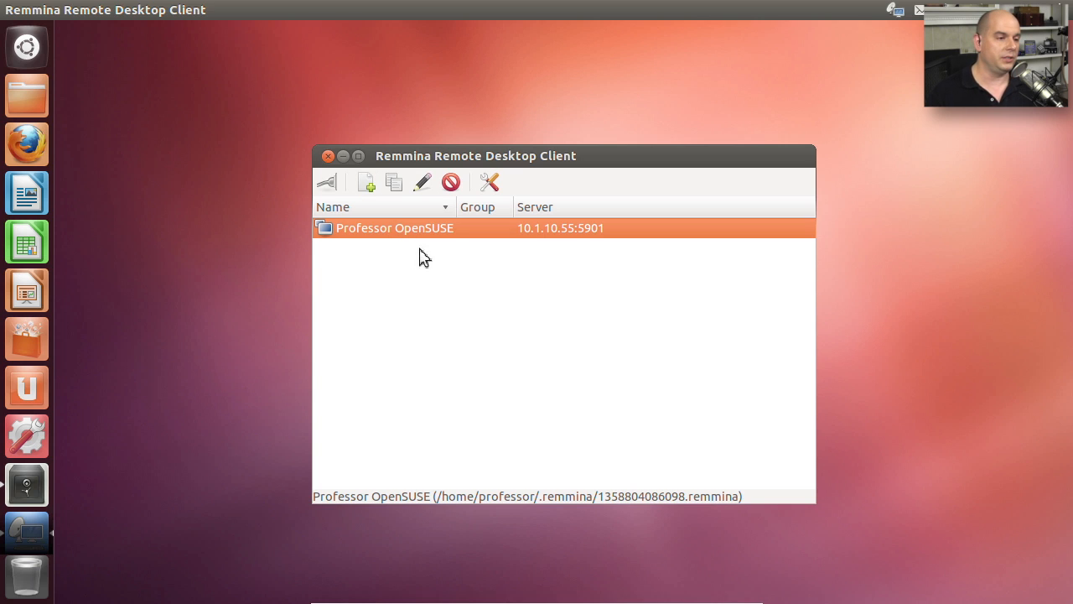
pyautogui.moveTo(383, 208)
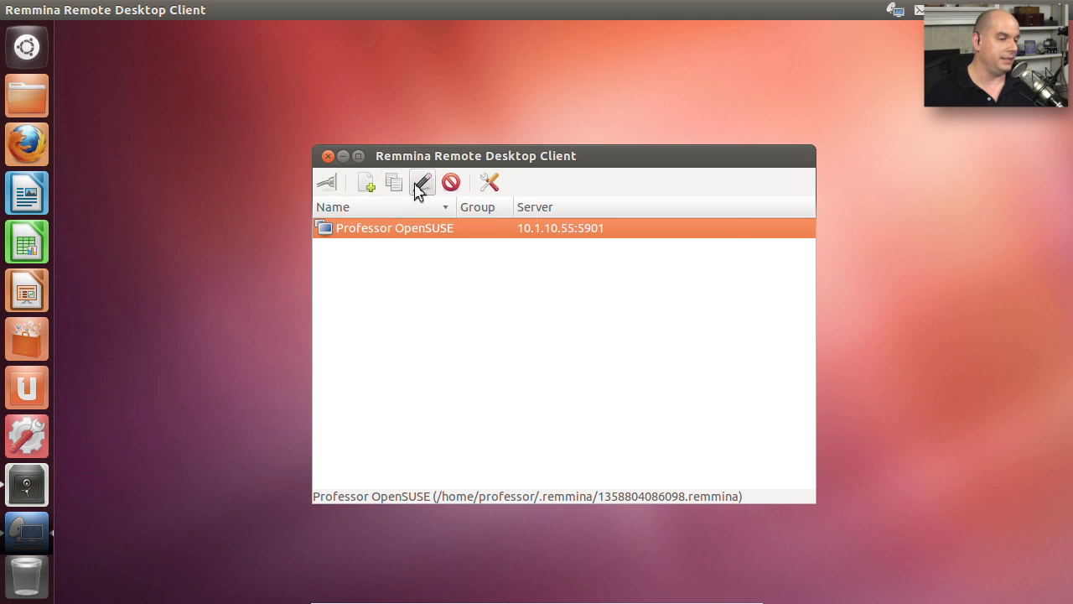
# Review the Professor OpenSUSE VNC preferences and connect to reach the openSUSE login screen.
pyautogui.click(422, 181)
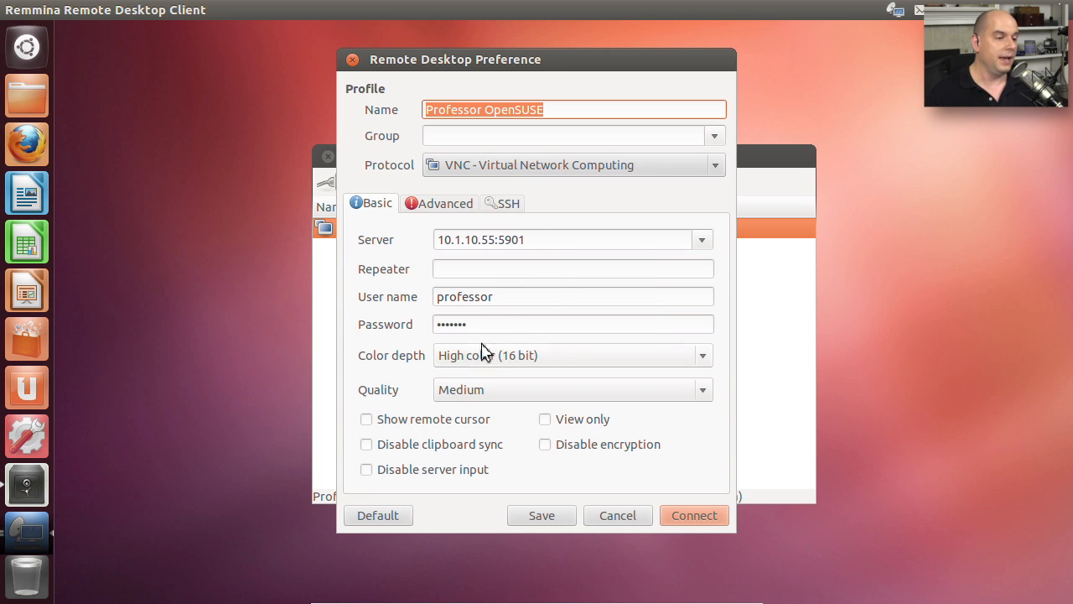
pyautogui.moveTo(500, 383)
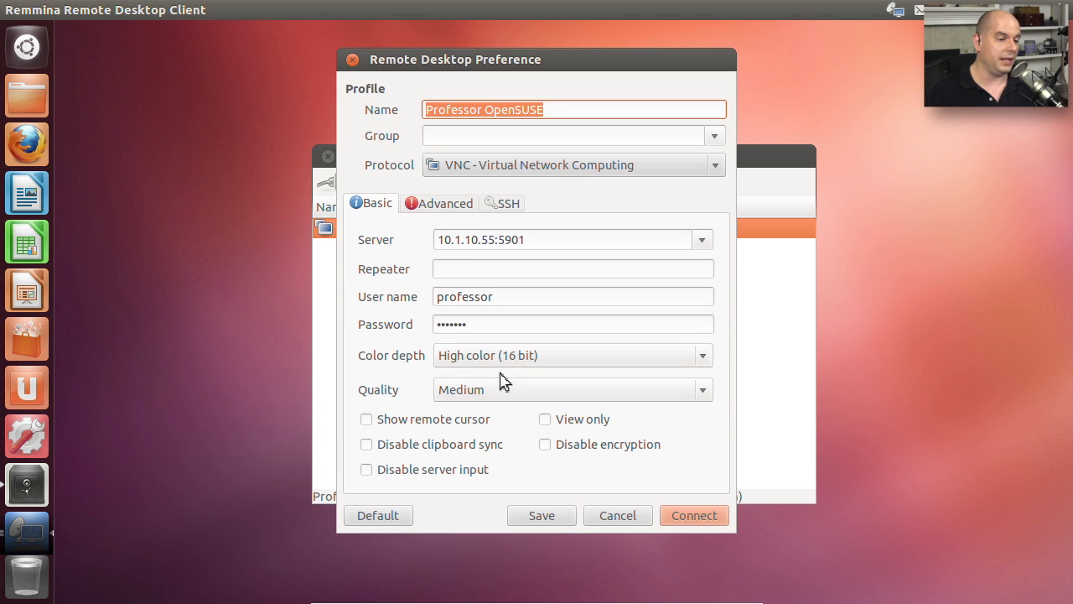
pyautogui.moveTo(489, 401)
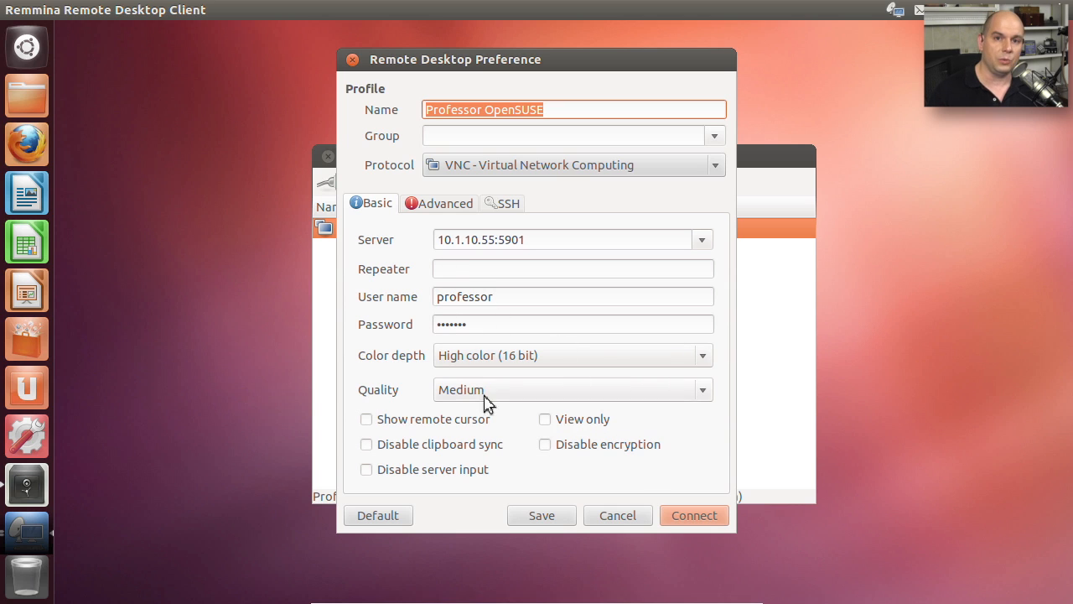
pyautogui.click(694, 515)
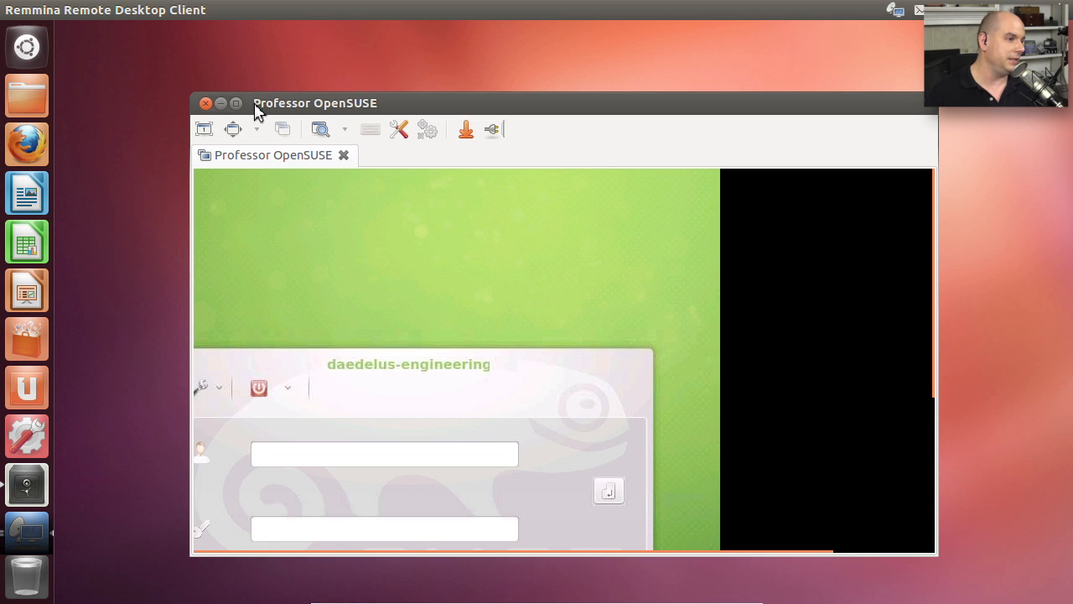
# Maximize the remote session window and sign in at the openSUSE login screen.
pyautogui.click(234, 104)
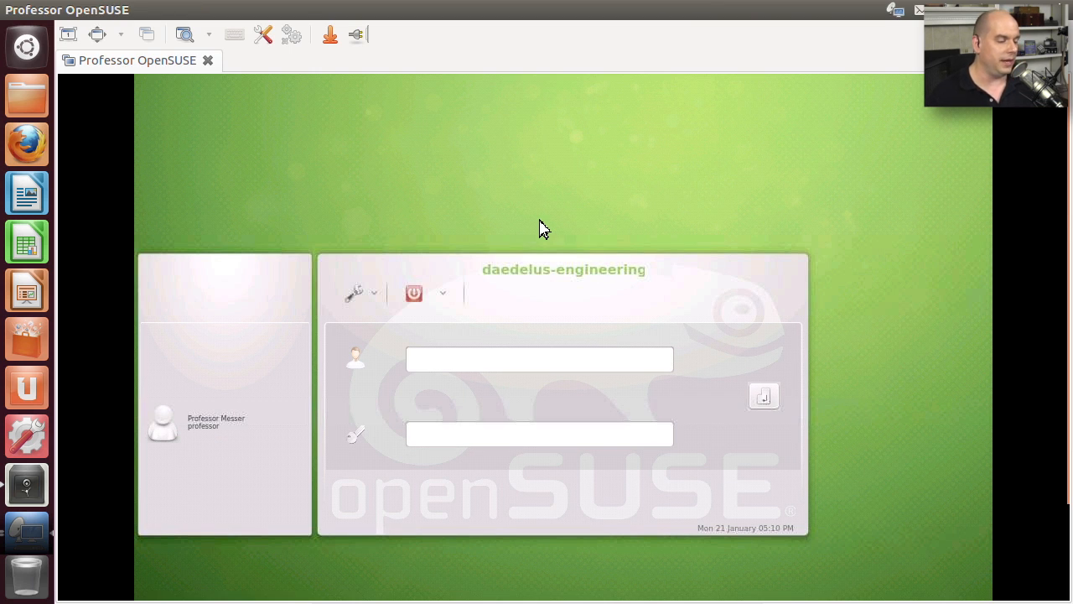
pyautogui.click(540, 359)
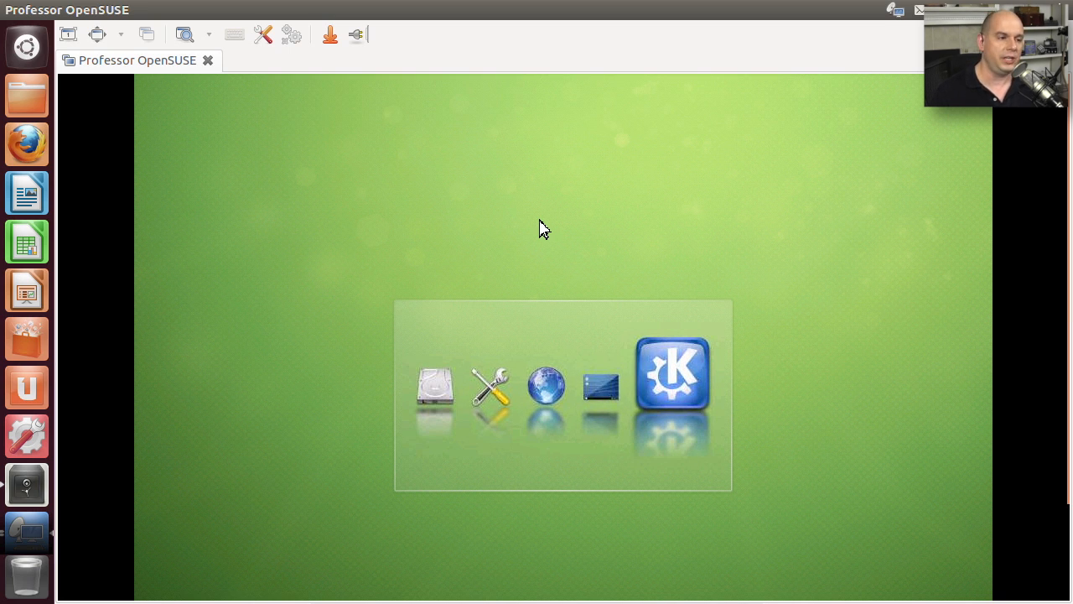
pyautogui.moveTo(593, 216)
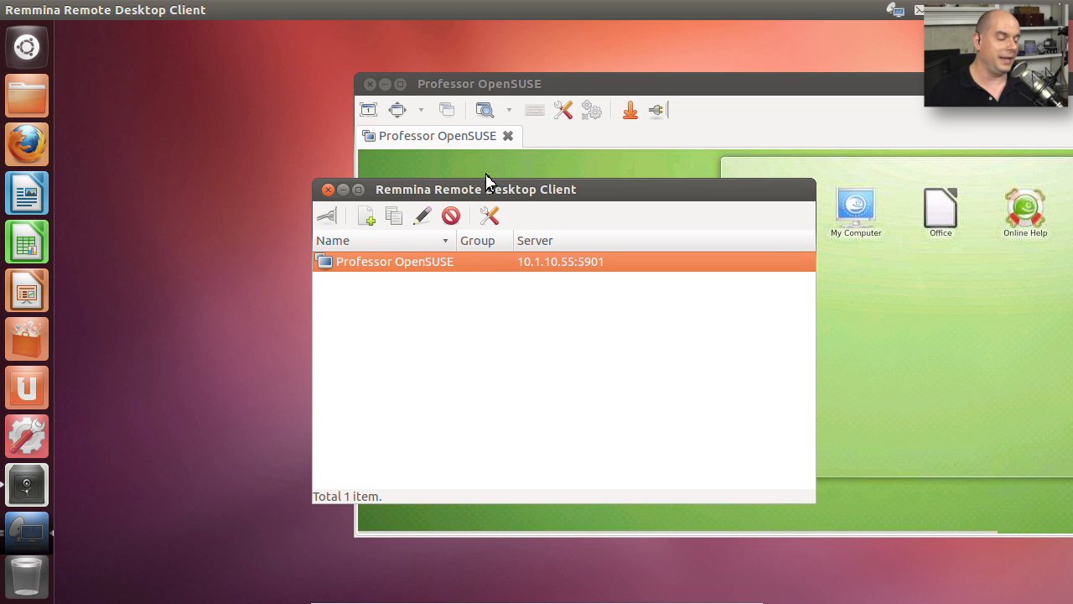
# Drag the Remmina connection list aside so it sits beside the running openSUSE desktop.
pyautogui.moveTo(477, 188); pyautogui.dragTo(261, 241)
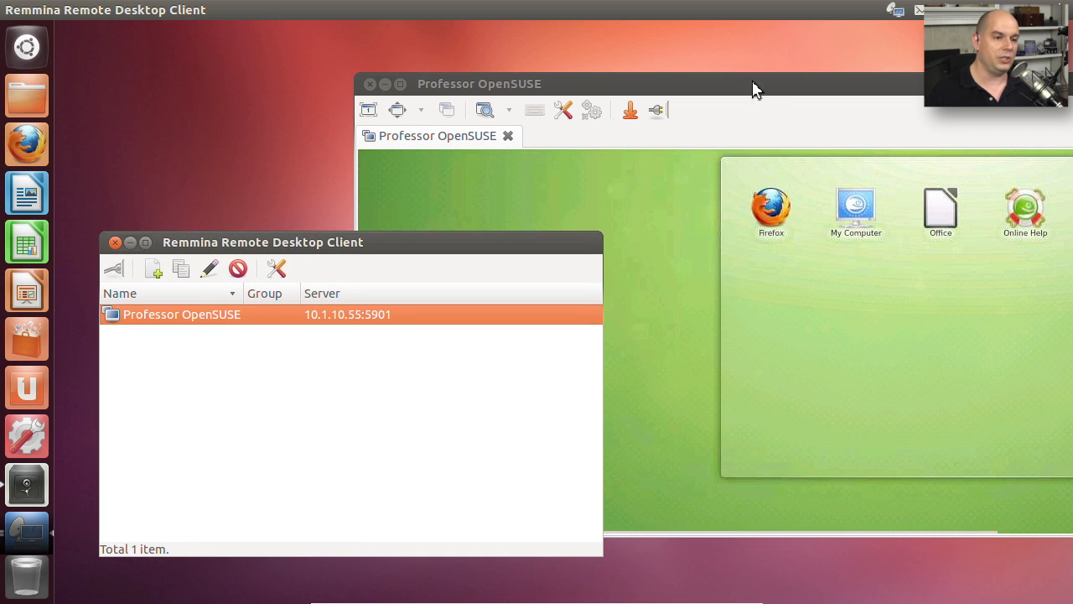